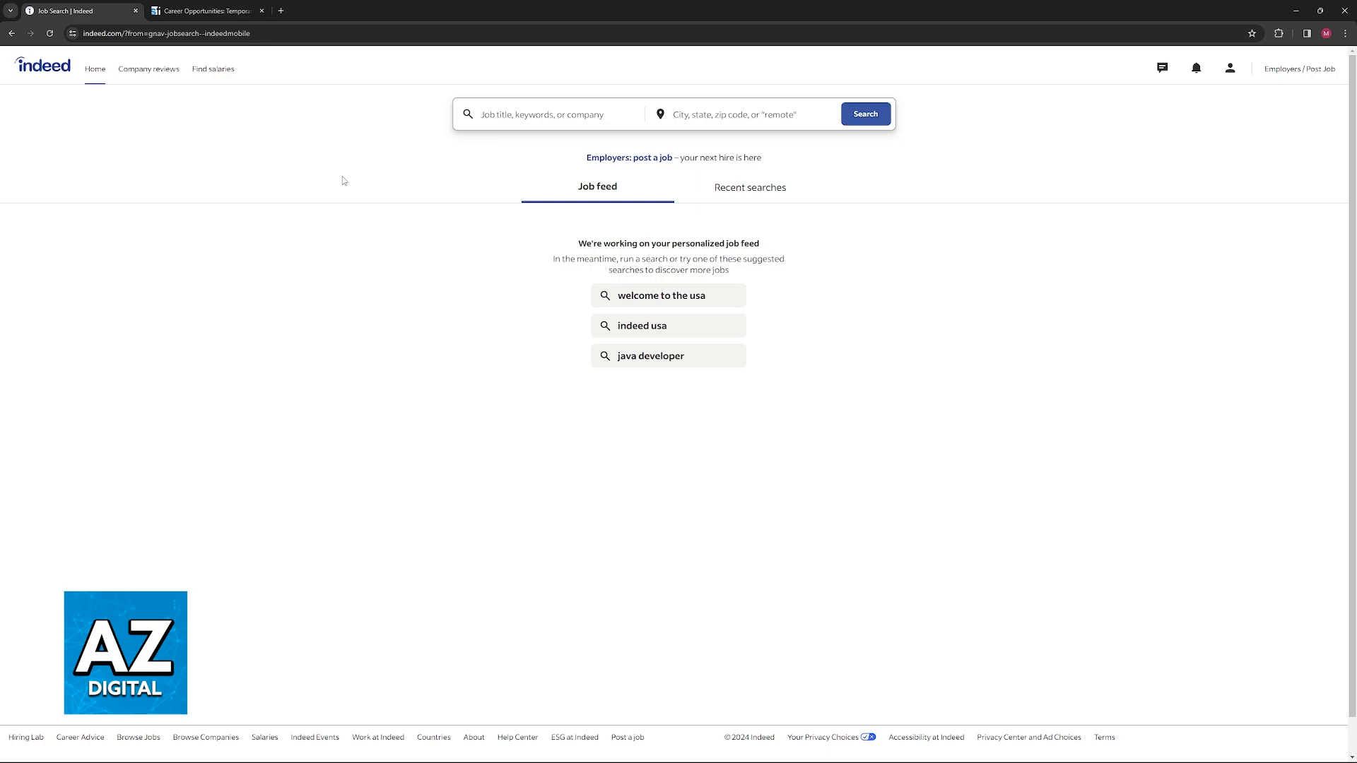
mouse_move(464, 184)
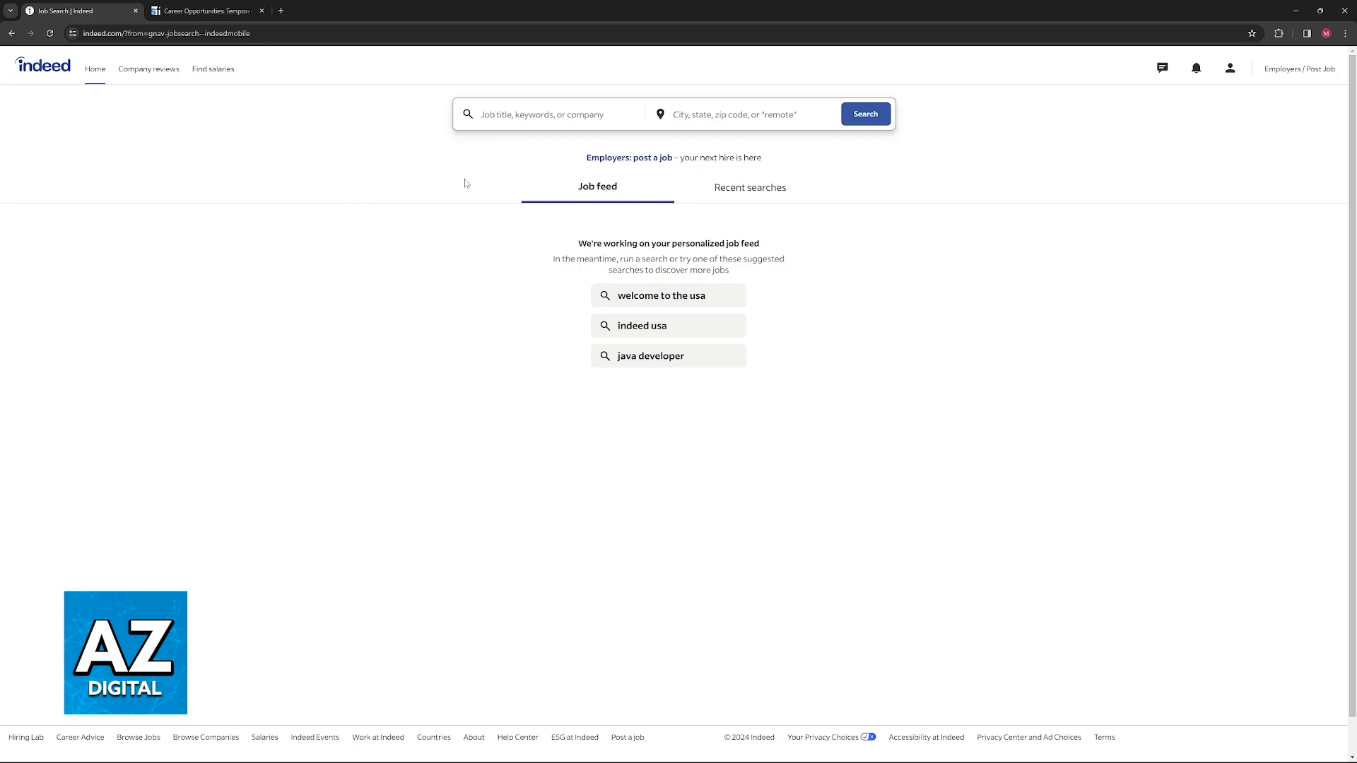
Step: Run the 'welcome to the usa' search and open the Greeter Restaurant - Black Card Lounge listing
left_click(661, 295)
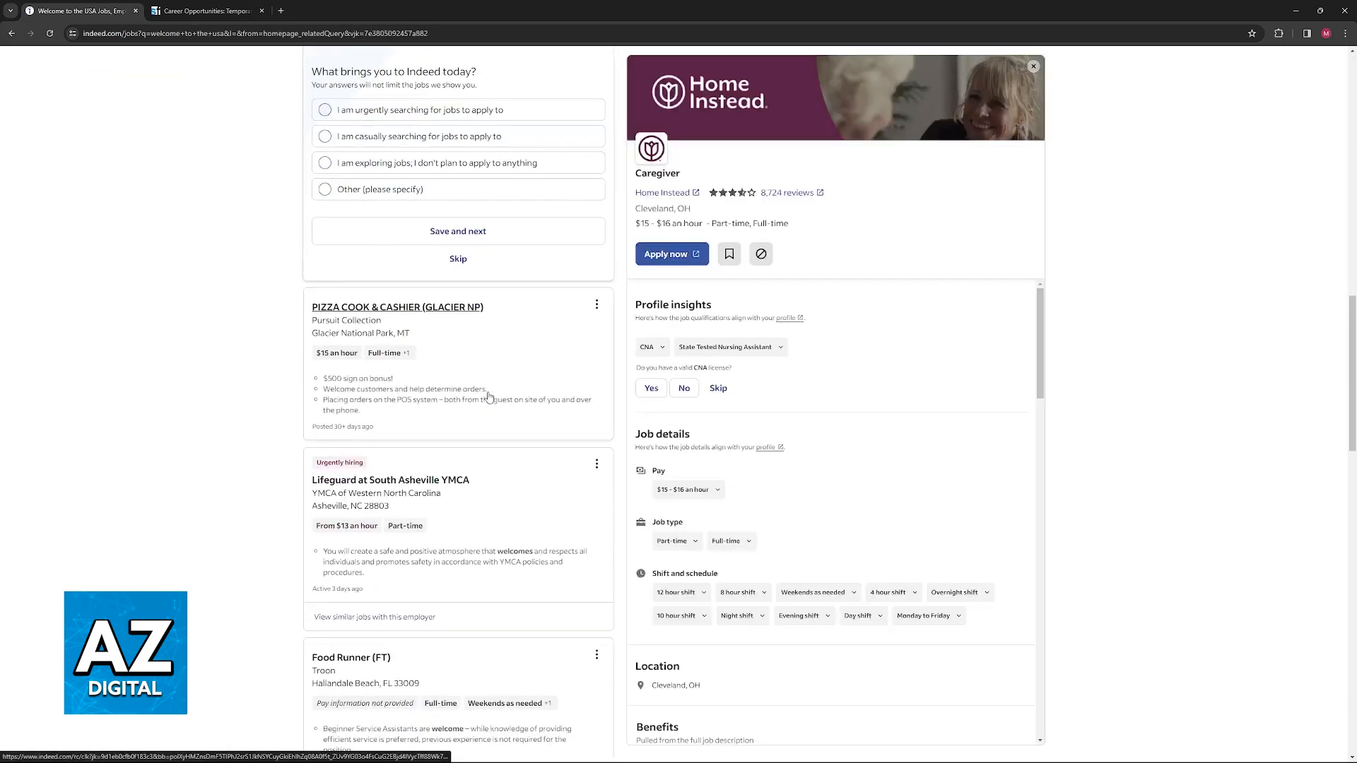
scroll("down", 3)
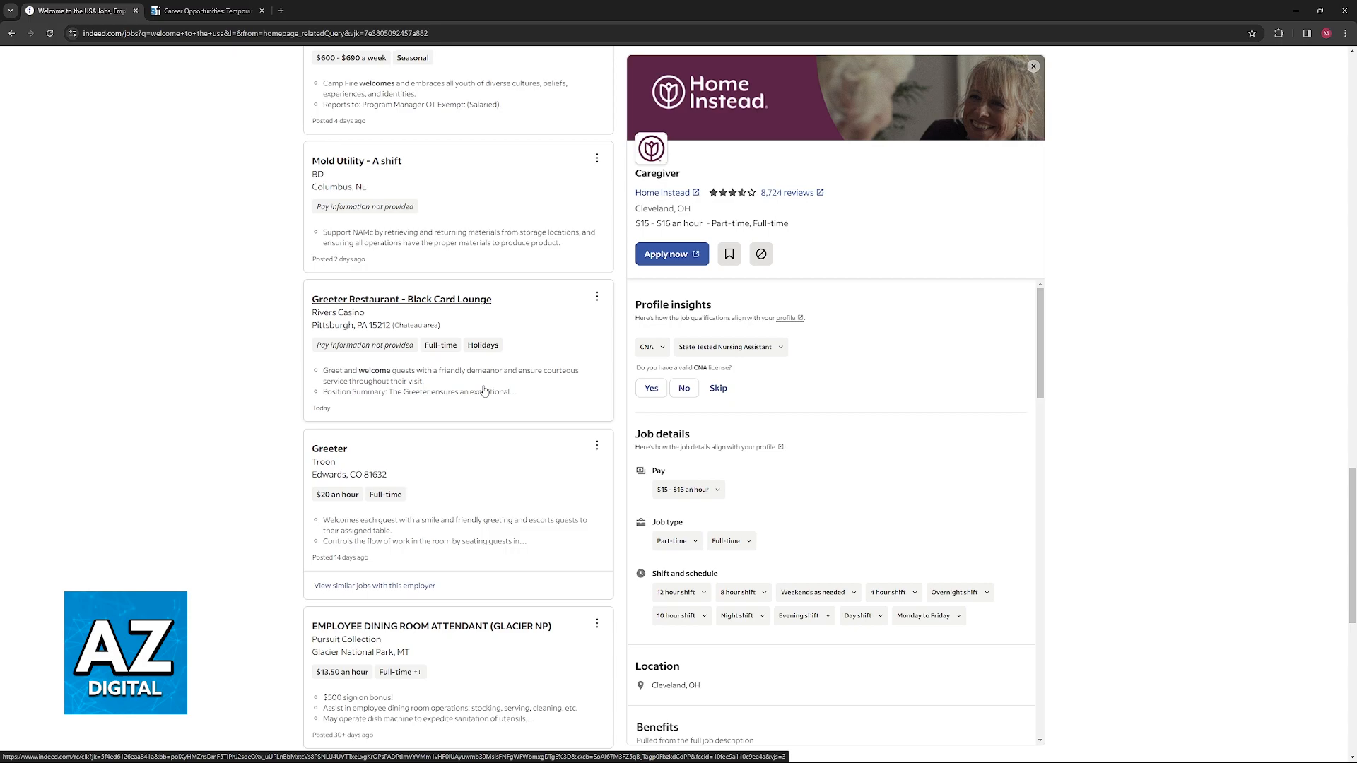
left_click(400, 299)
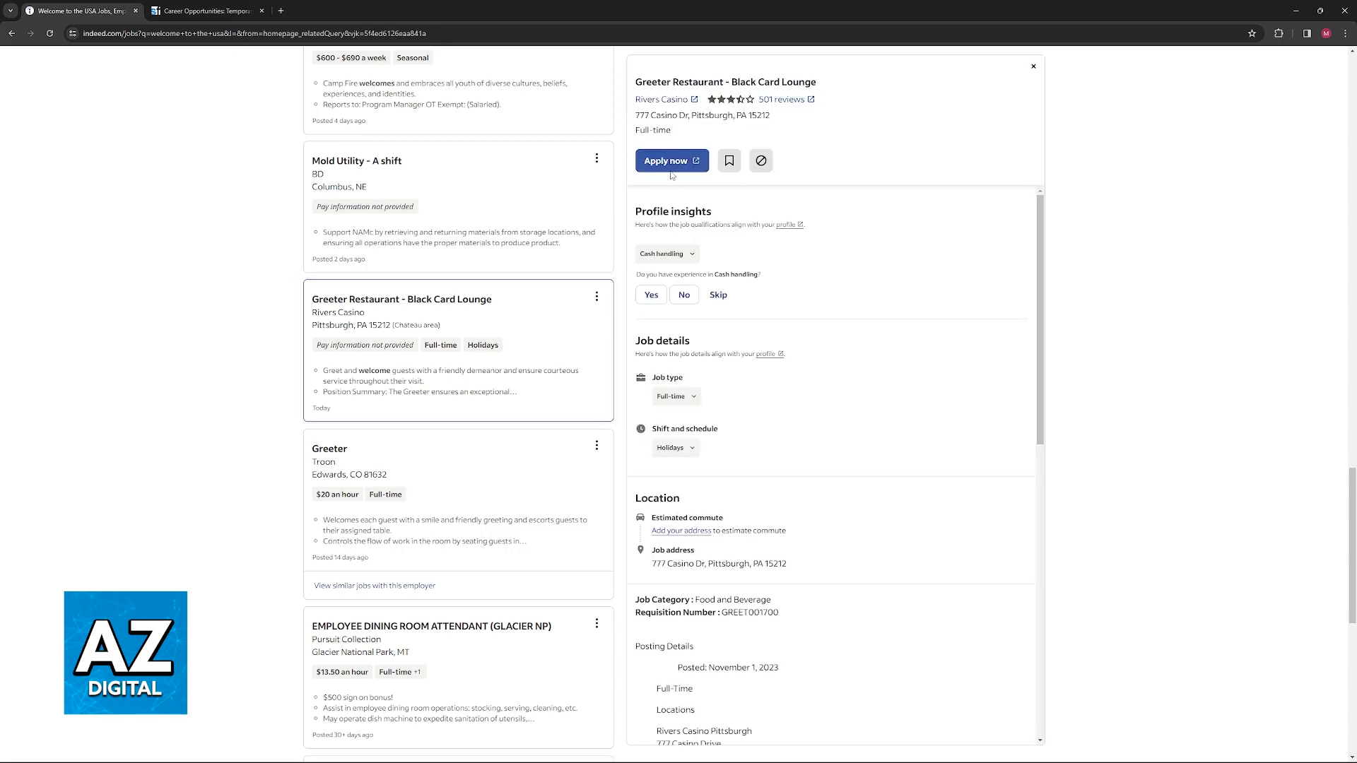
scroll("down", 3)
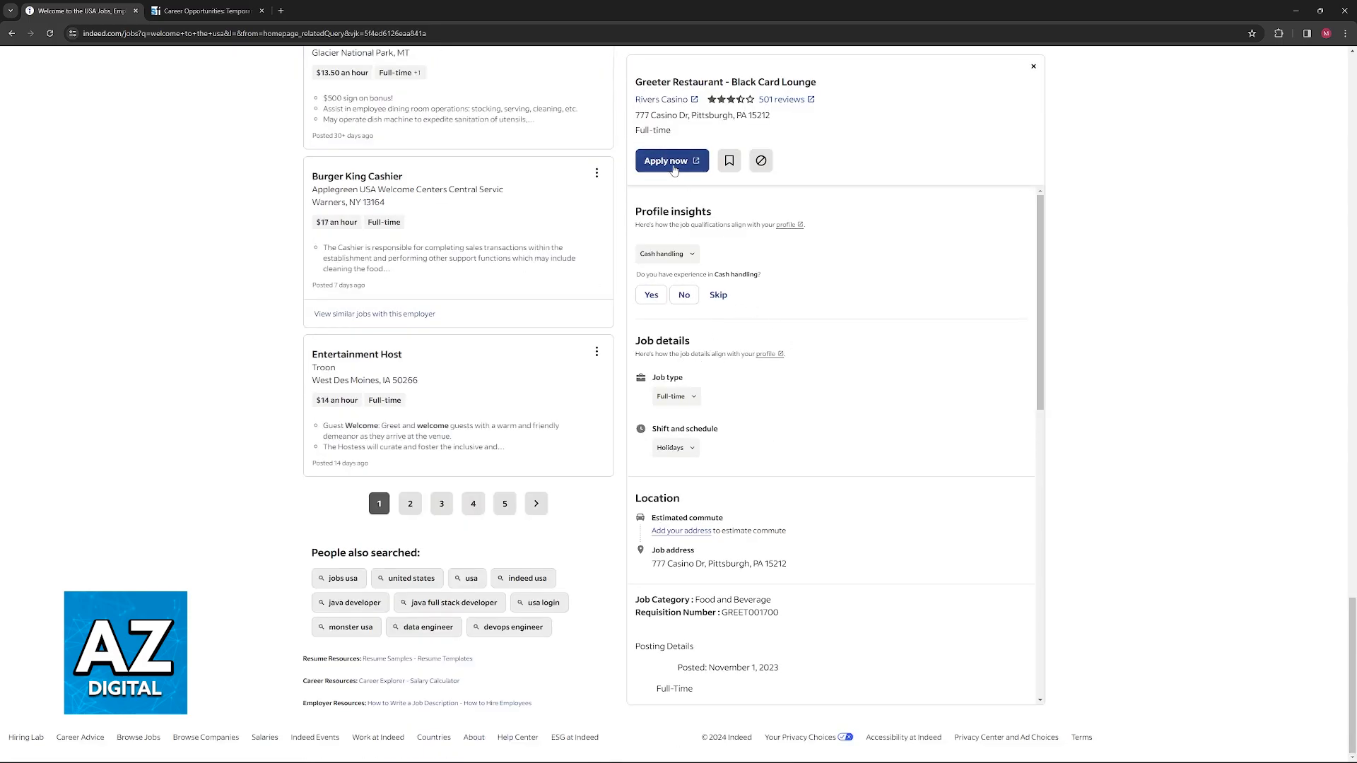
Step: Apply to the Rivers Casino Greeter job and accept the electronic signature consent
left_click(666, 161)
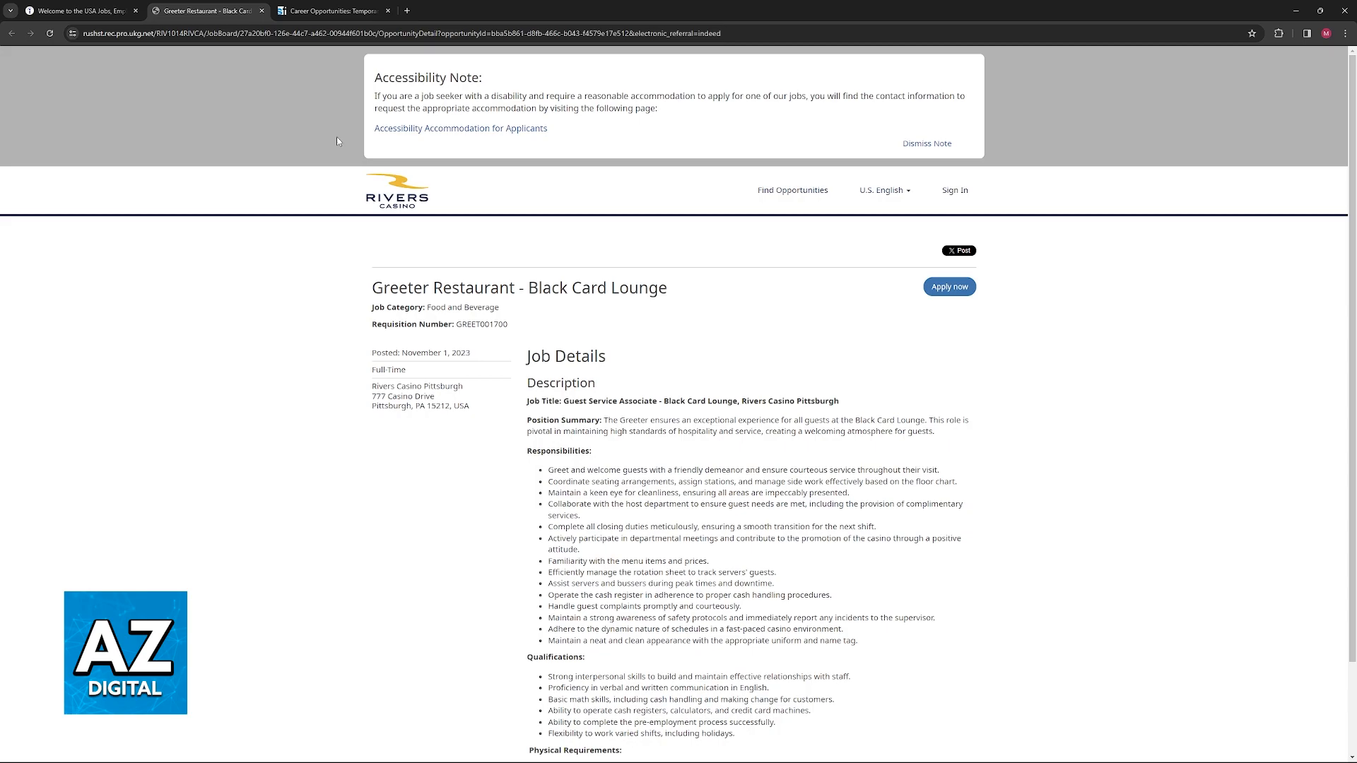
left_click(949, 286)
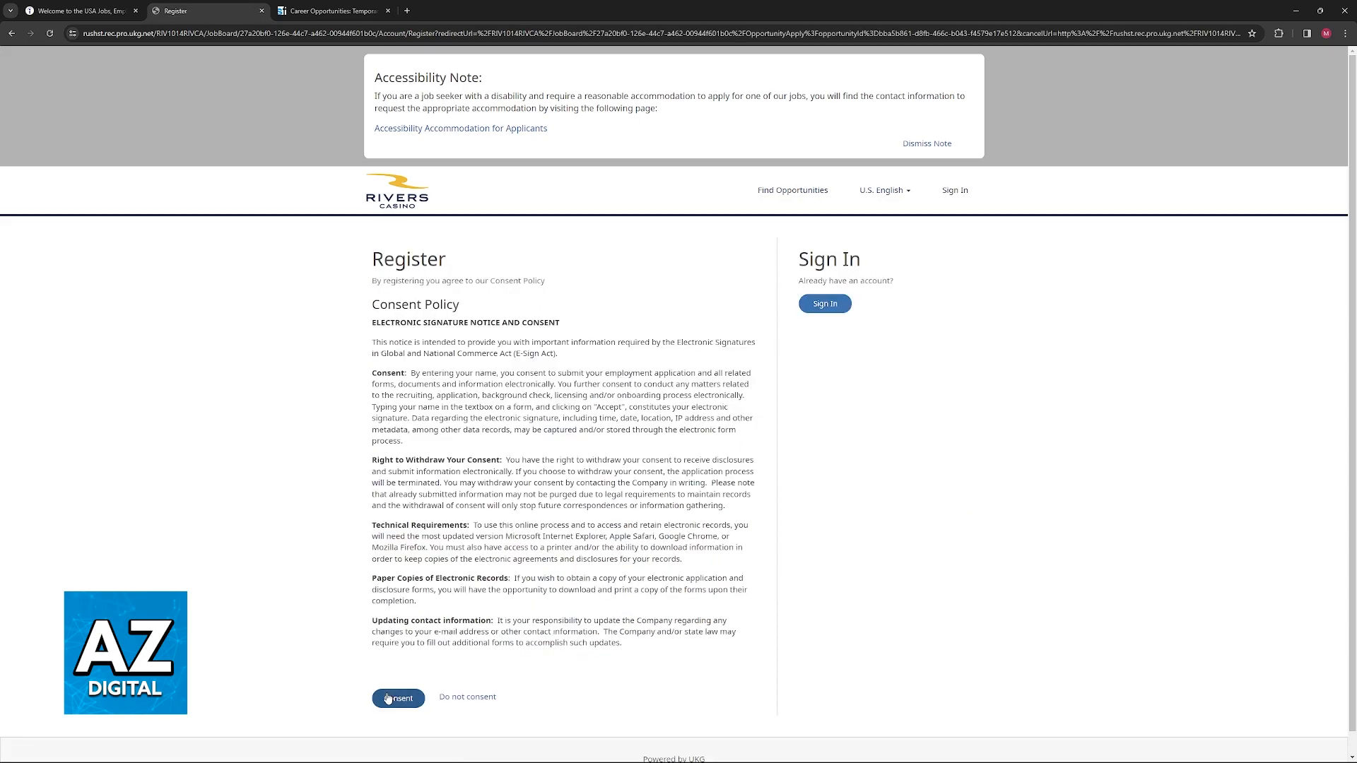
left_click(397, 699)
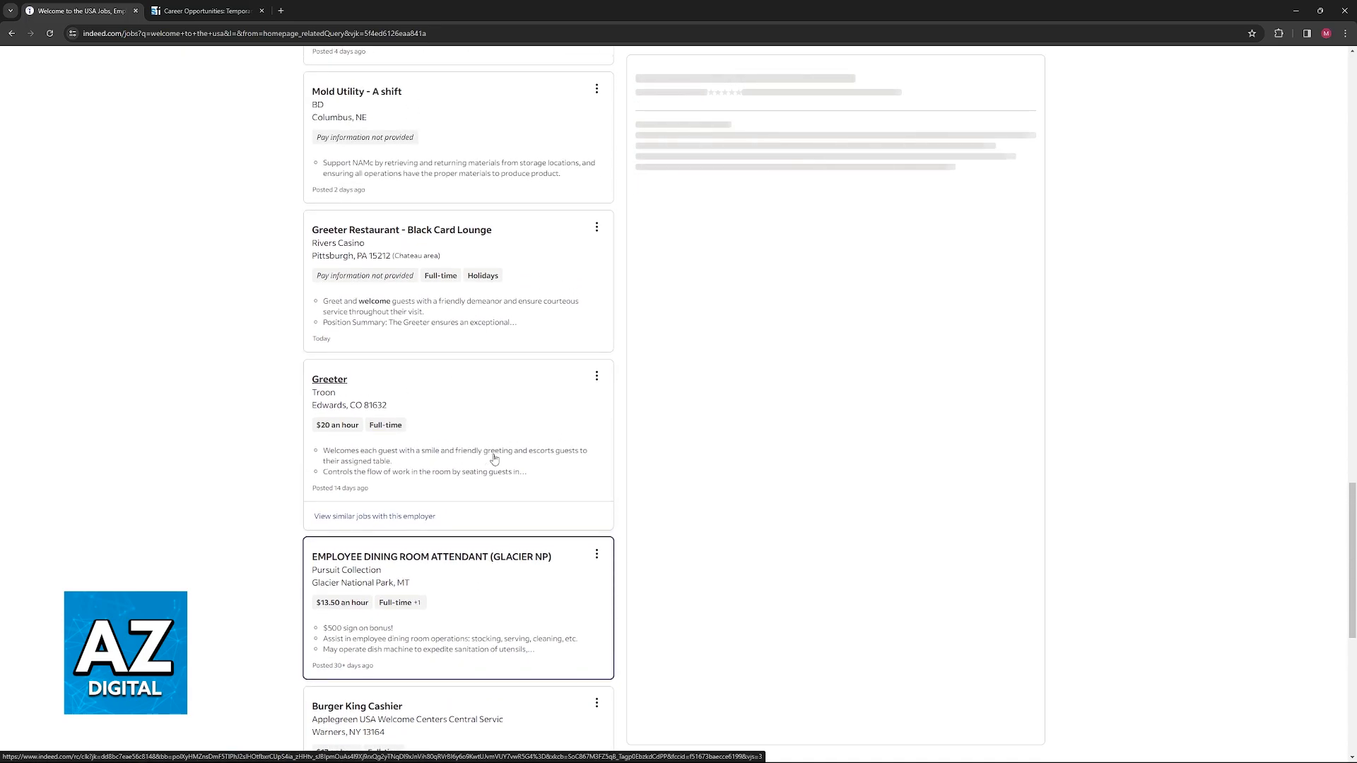
Step: Open the Employee Dining Room Attendant (Glacier NP) listing and go to Pursuit Collection's application page
left_click(430, 556)
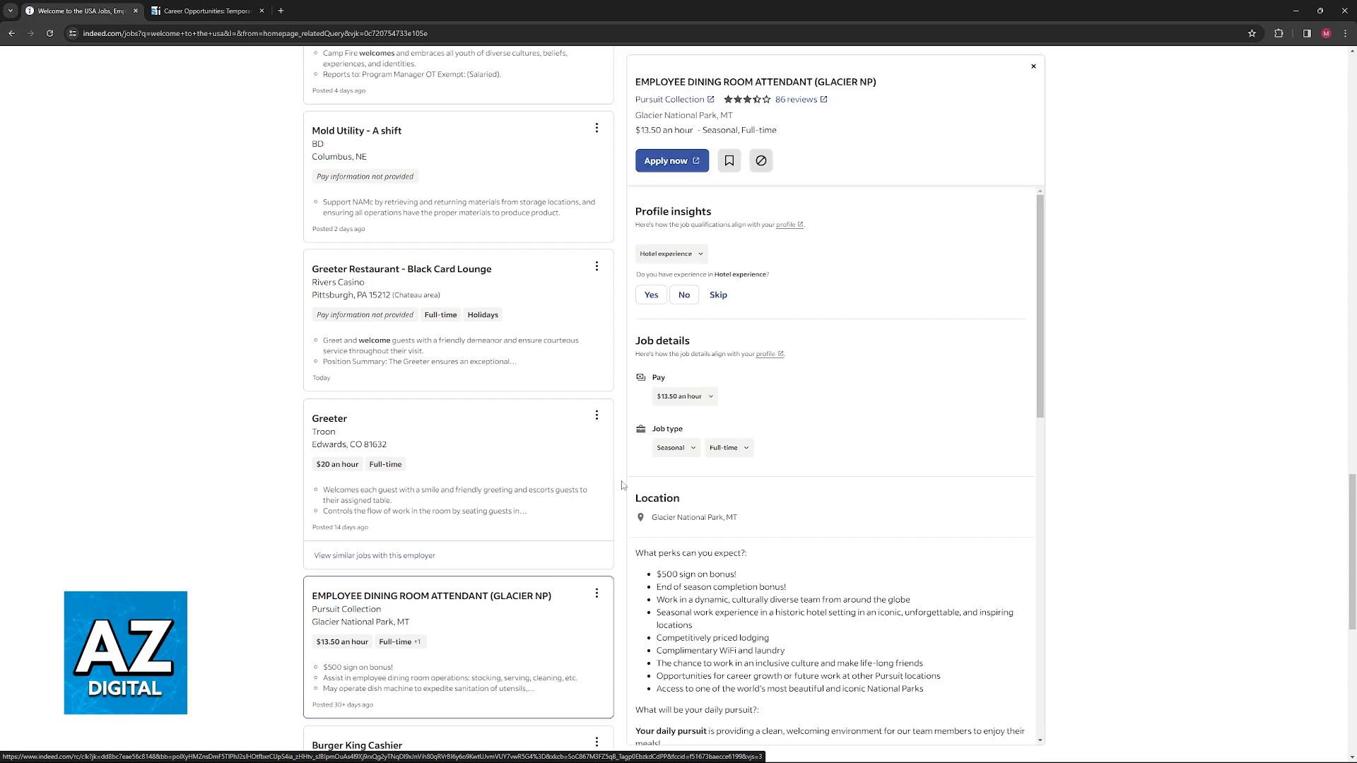
left_click(670, 160)
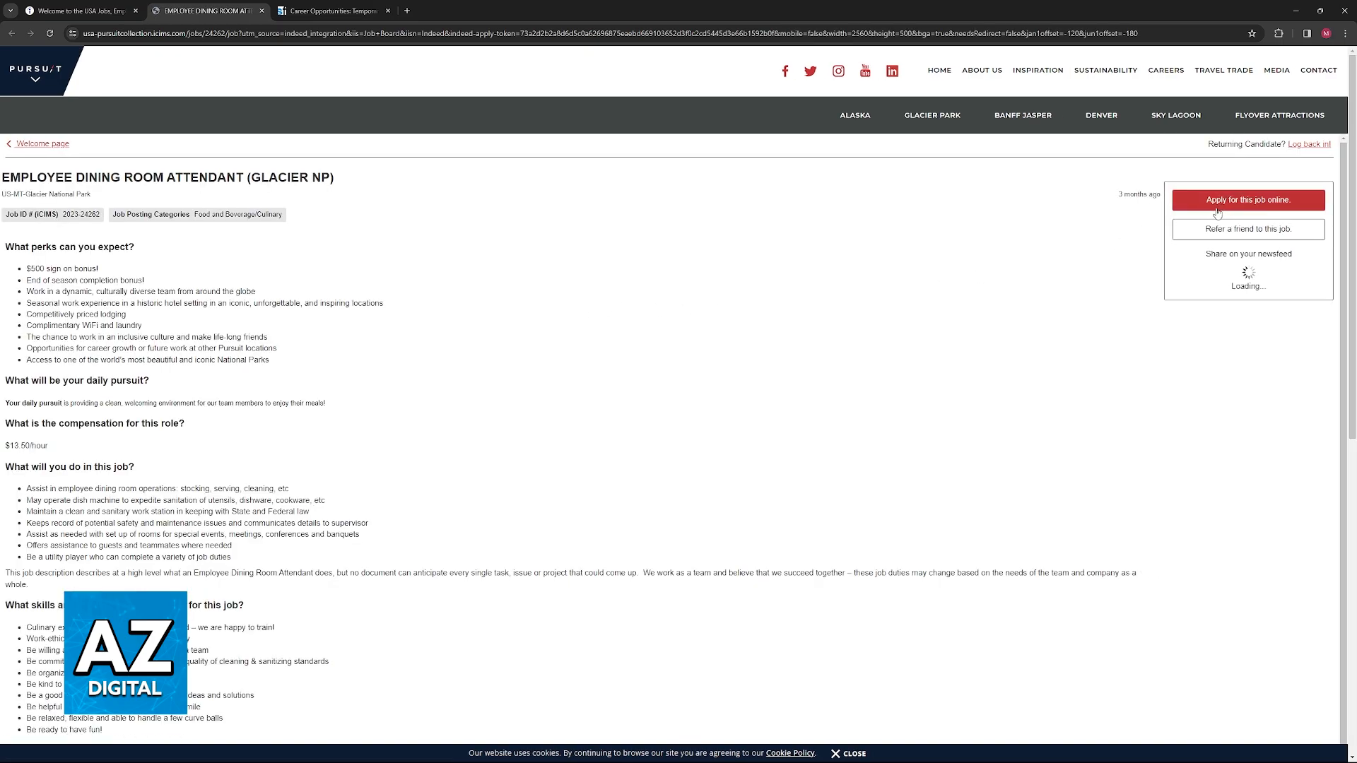
left_click(1247, 199)
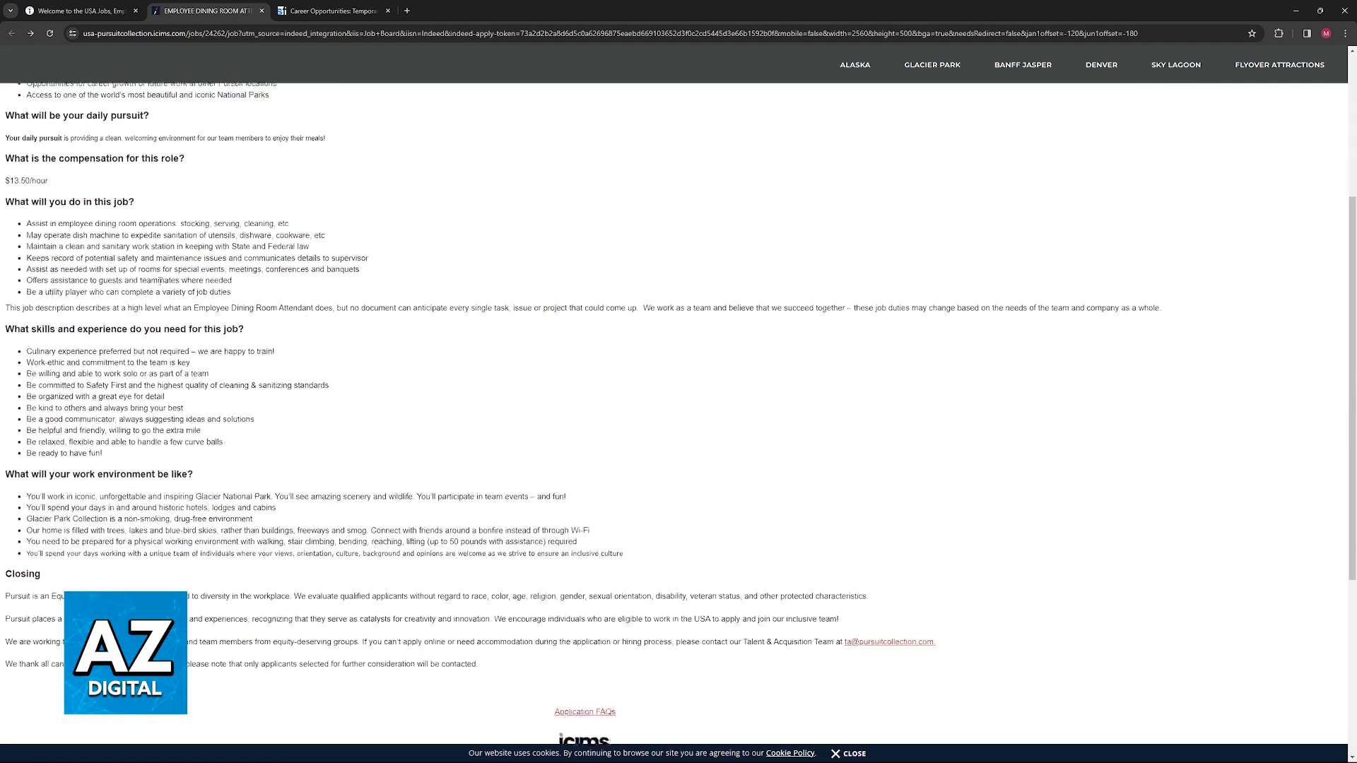
scroll("up", 3)
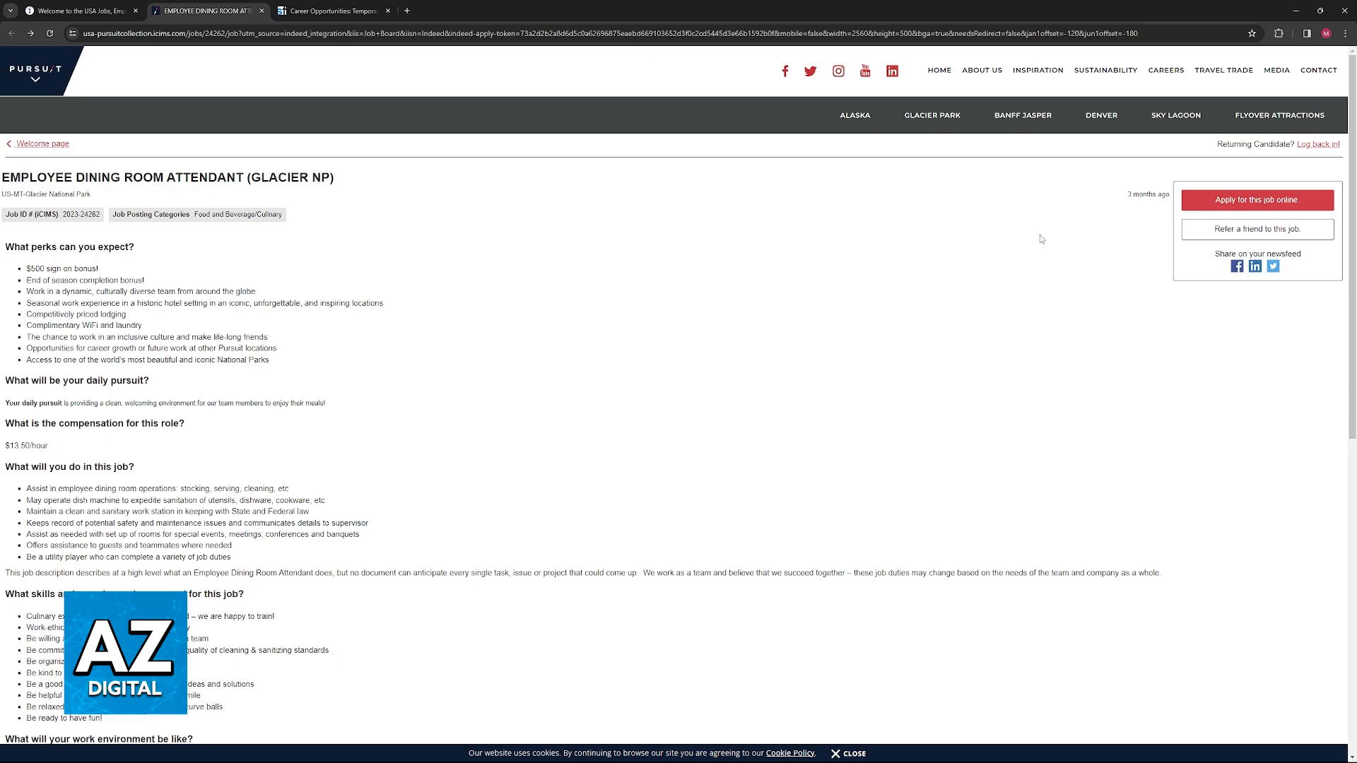
mouse_move(1281, 212)
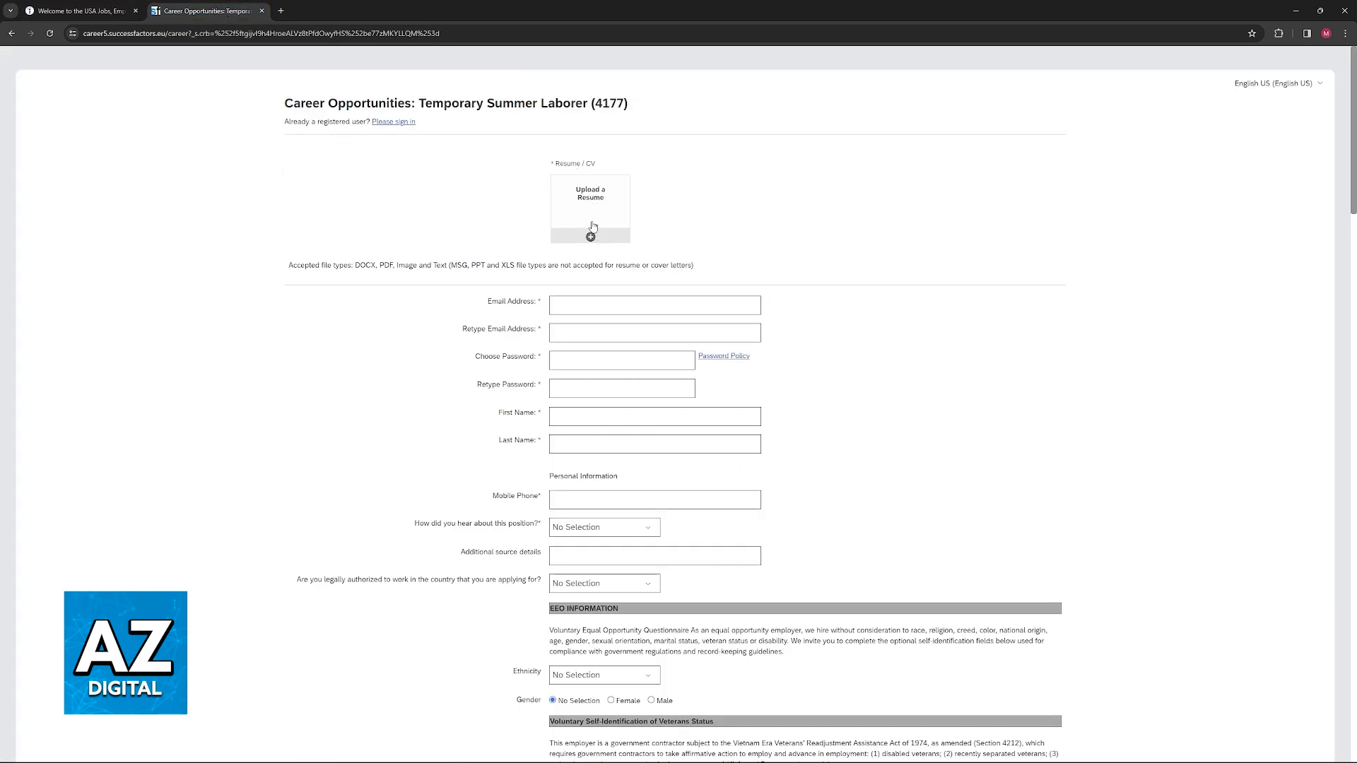
mouse_move(475, 273)
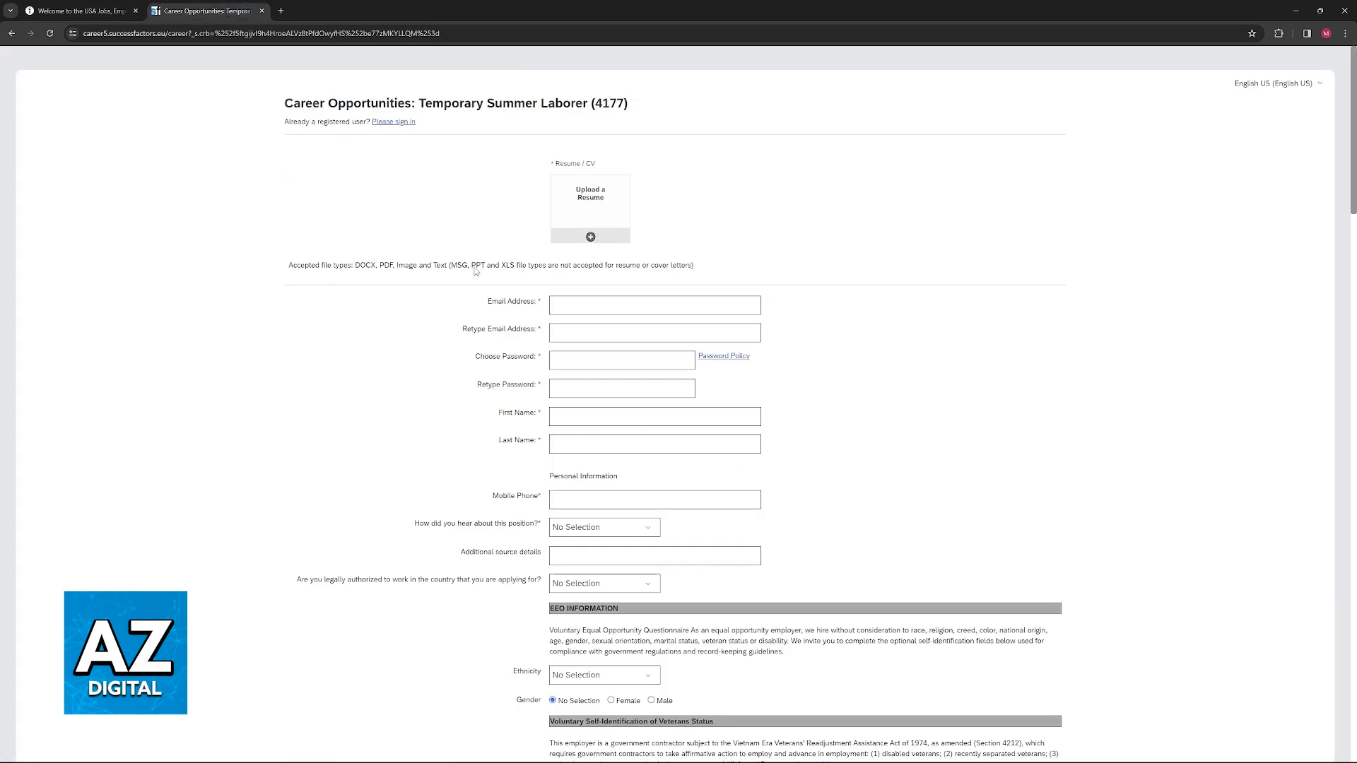
mouse_move(585, 176)
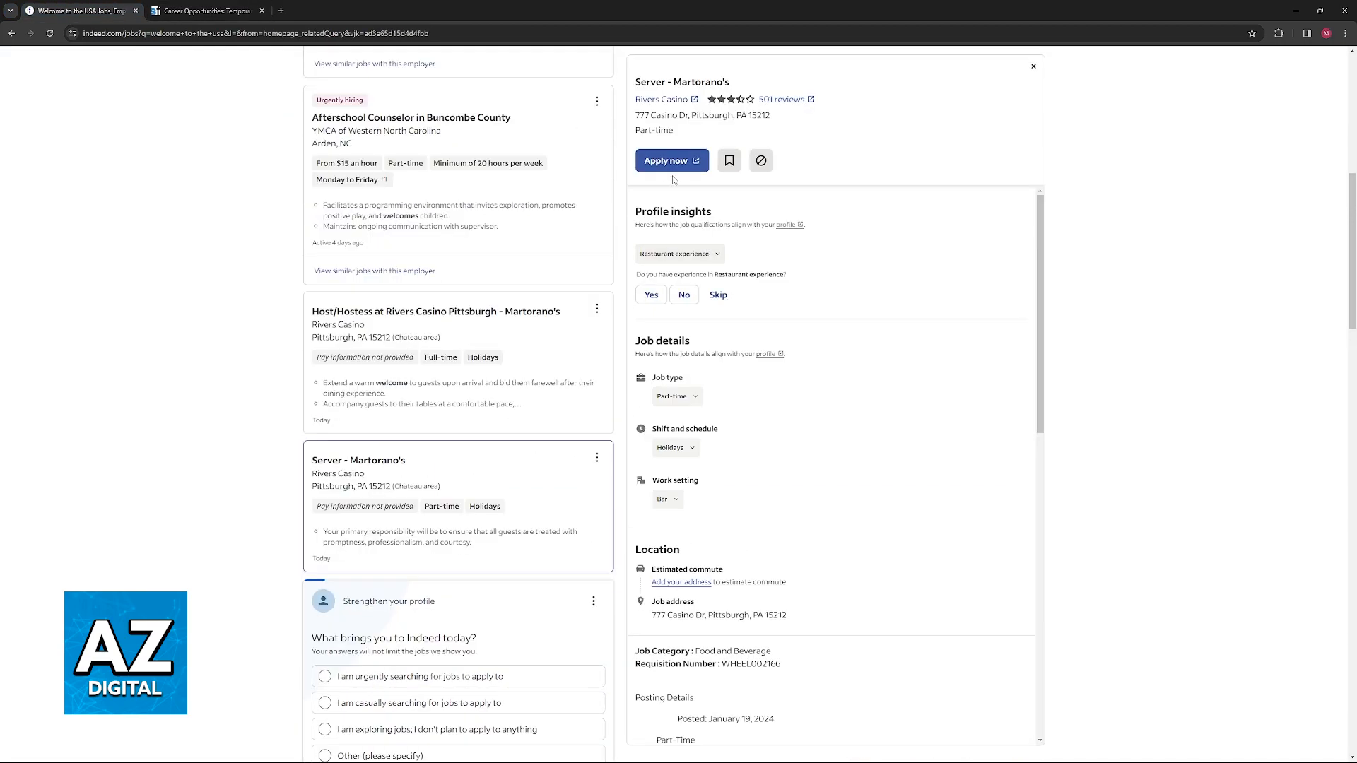
Step: Open the Event Staff and Troon Host/Hostess listings, then go to Troon's application page
left_click(667, 160)
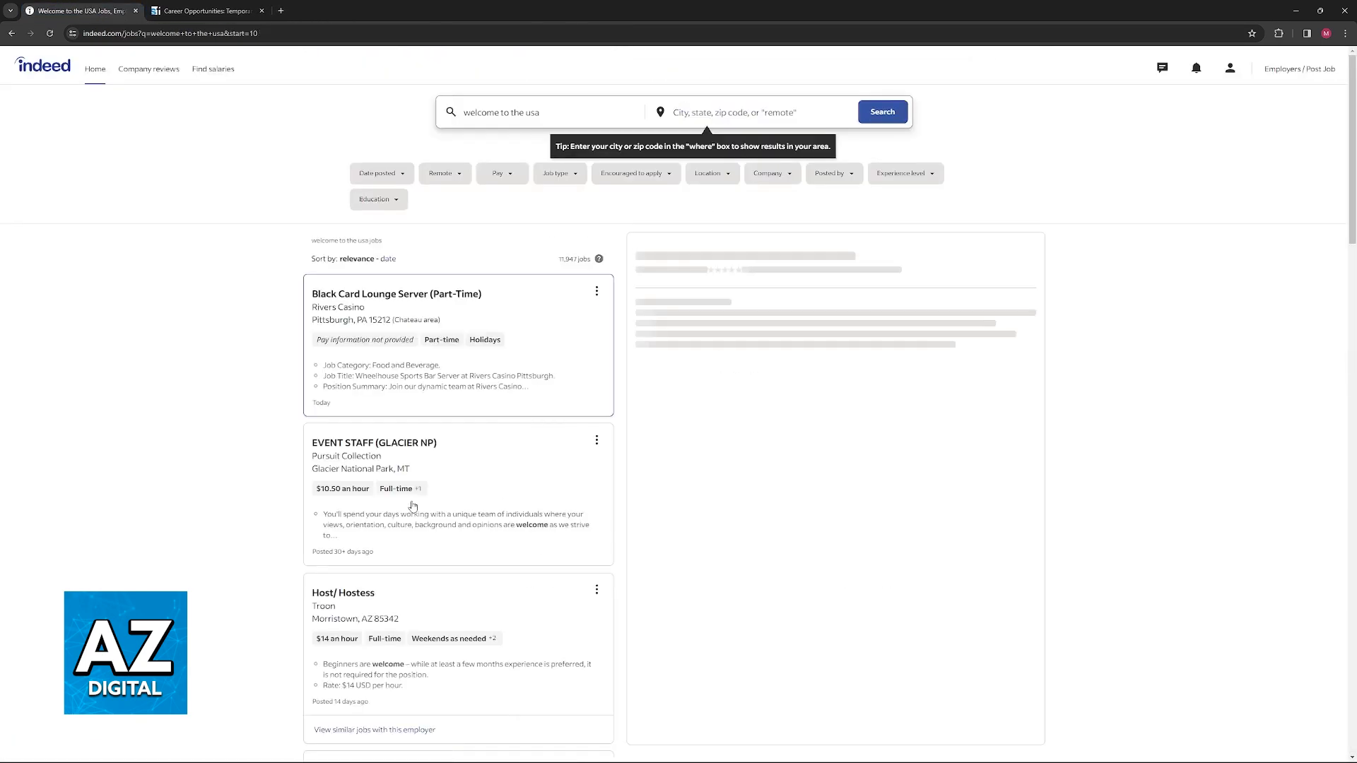
left_click(375, 442)
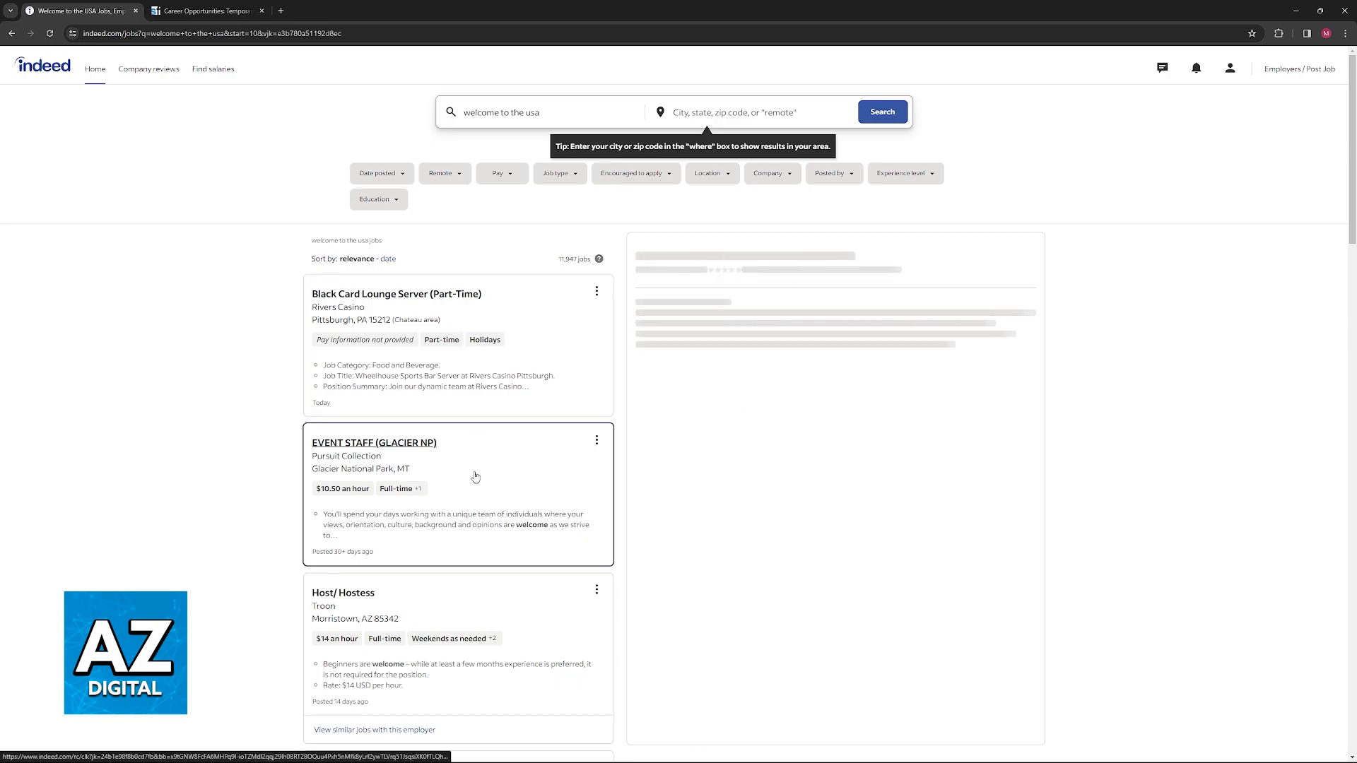
left_click(343, 593)
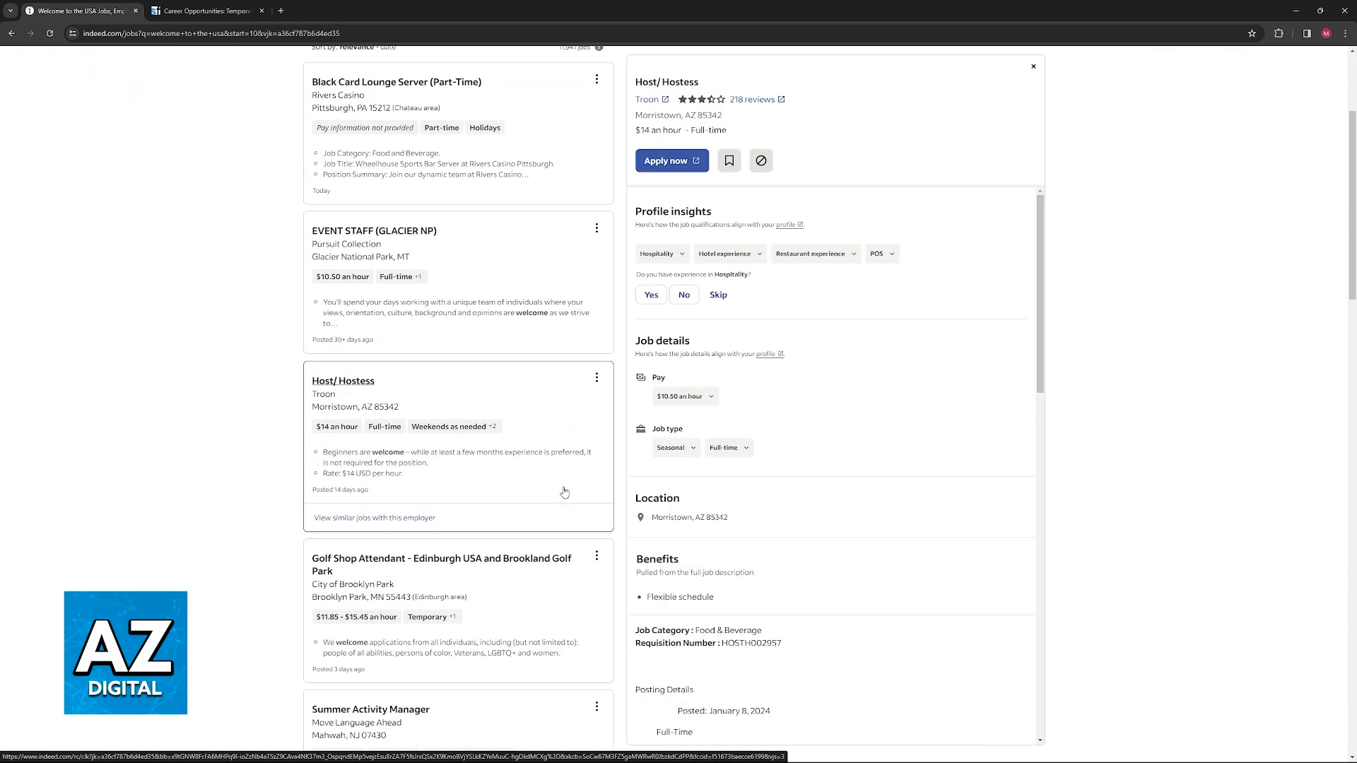
left_click(671, 160)
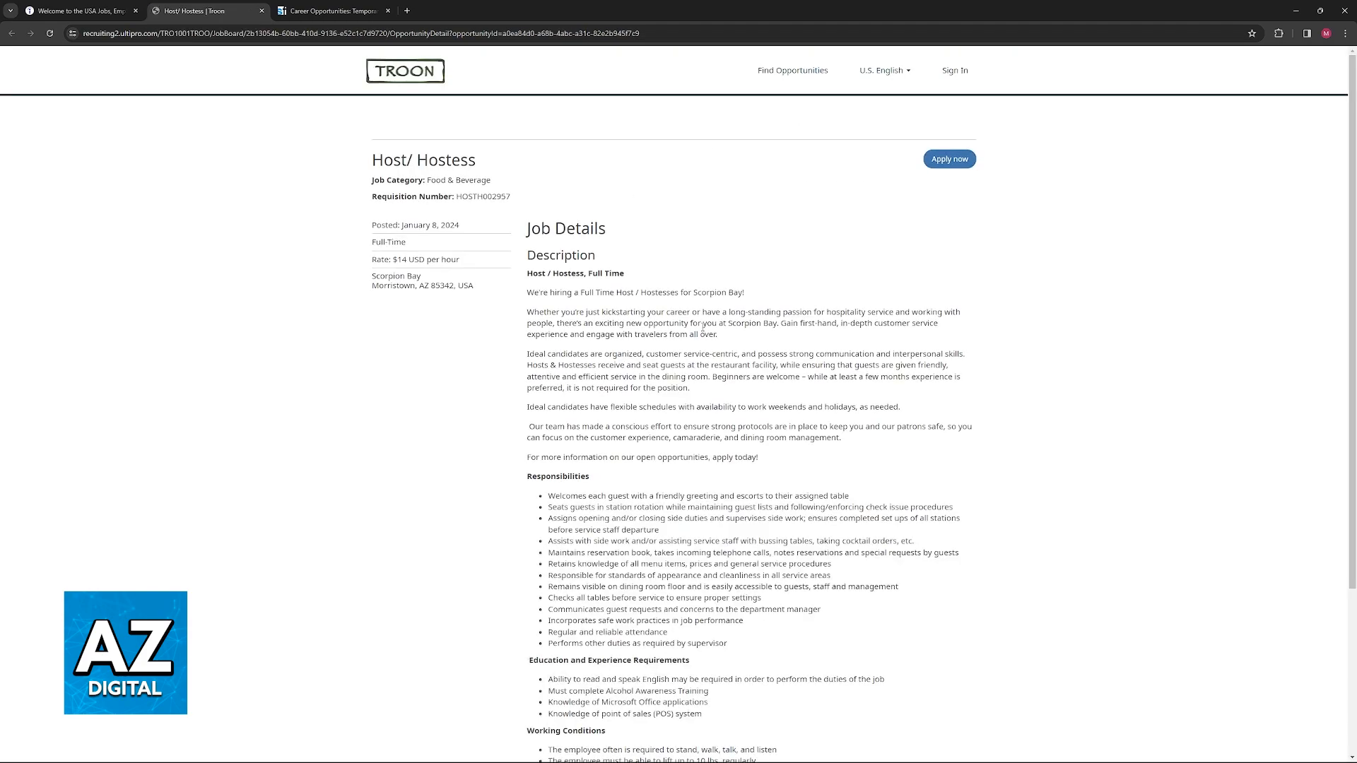
Step: View the Troon Host/Hostess posting, then apply for Brooklyn Park's Golf Shop Attendant job
left_click(949, 158)
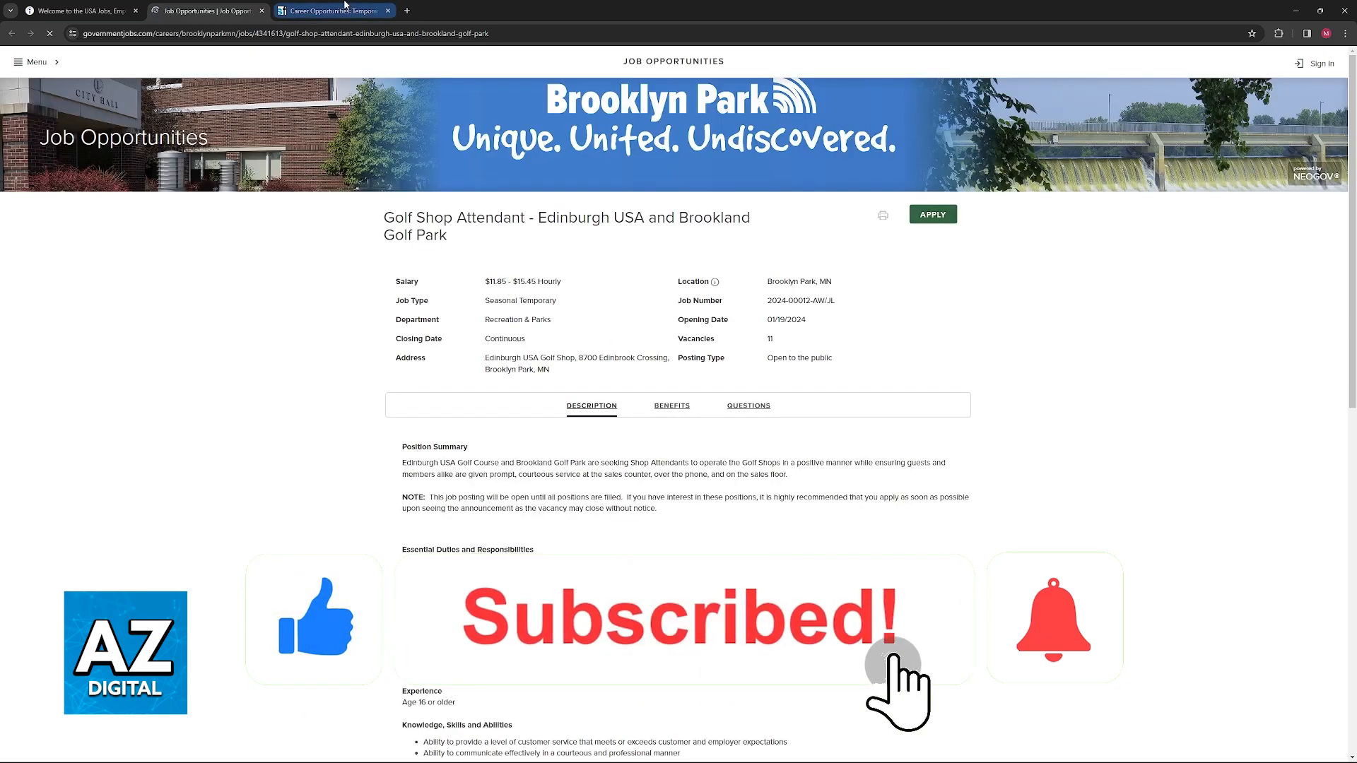
left_click(933, 213)
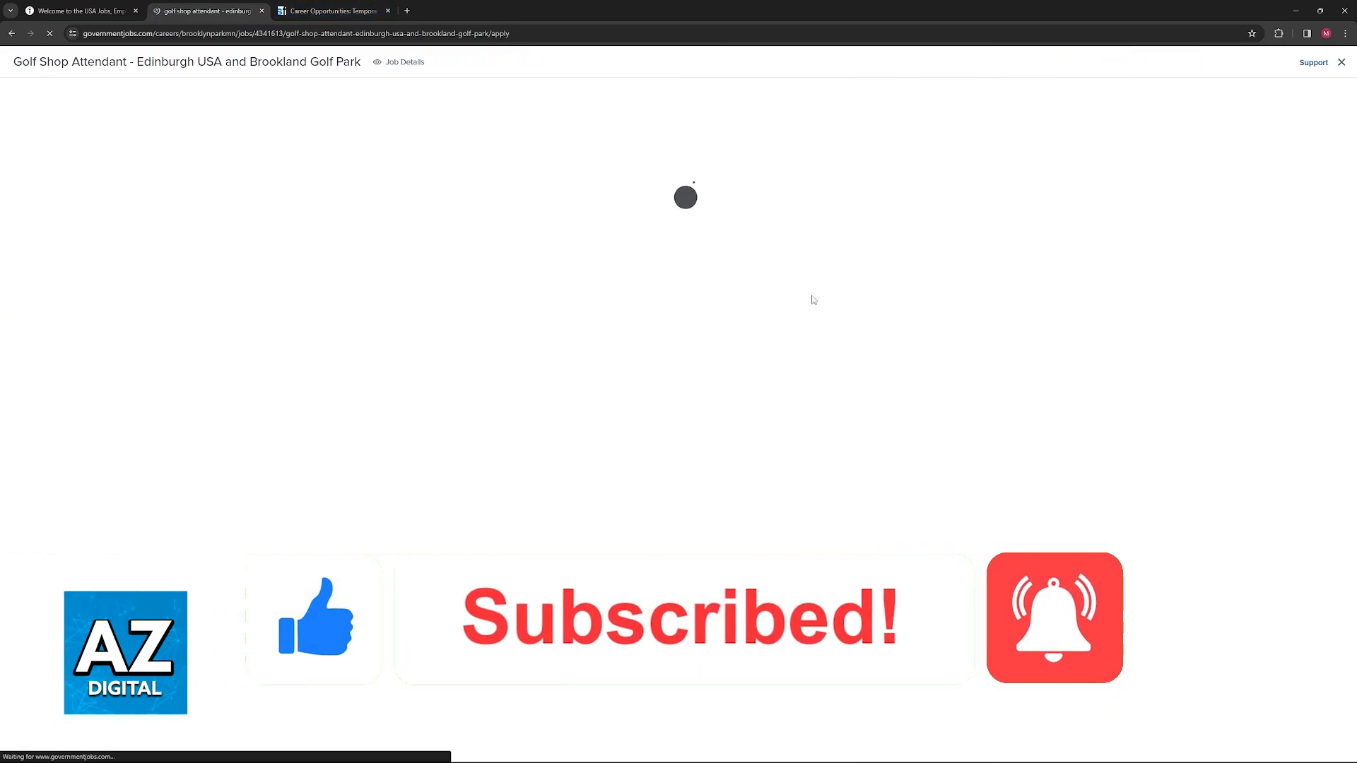